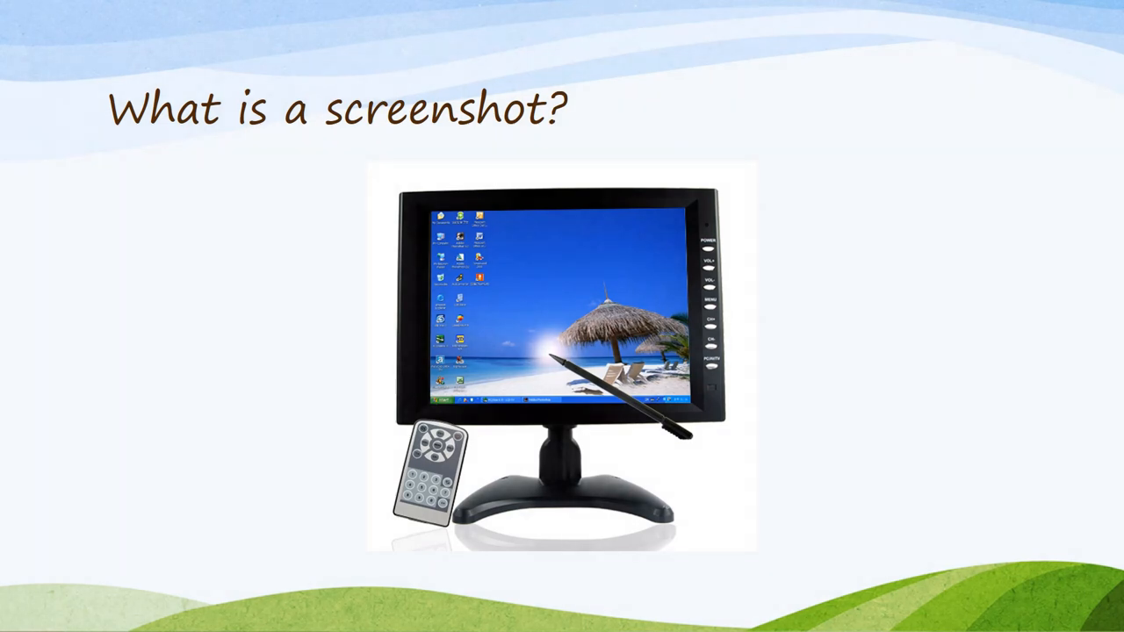
- Advance to the '1. Hotkeys The Whole Screen' slide
key(Right)
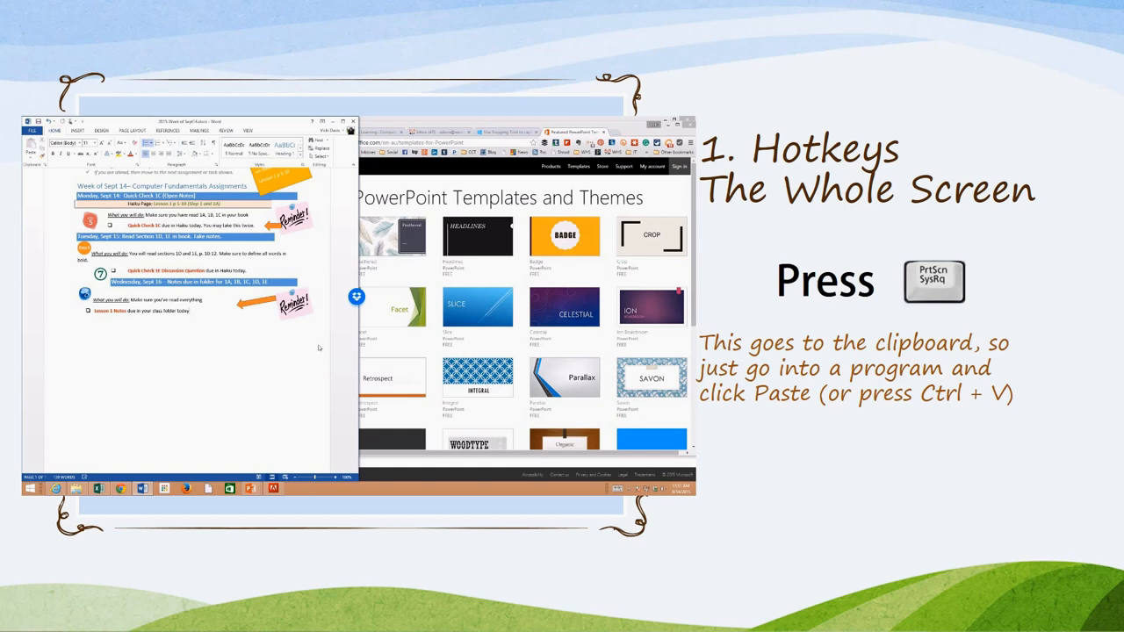
- Show the pasted whole-screen screenshot in Word and move on to the active-window slide
click(32, 130)
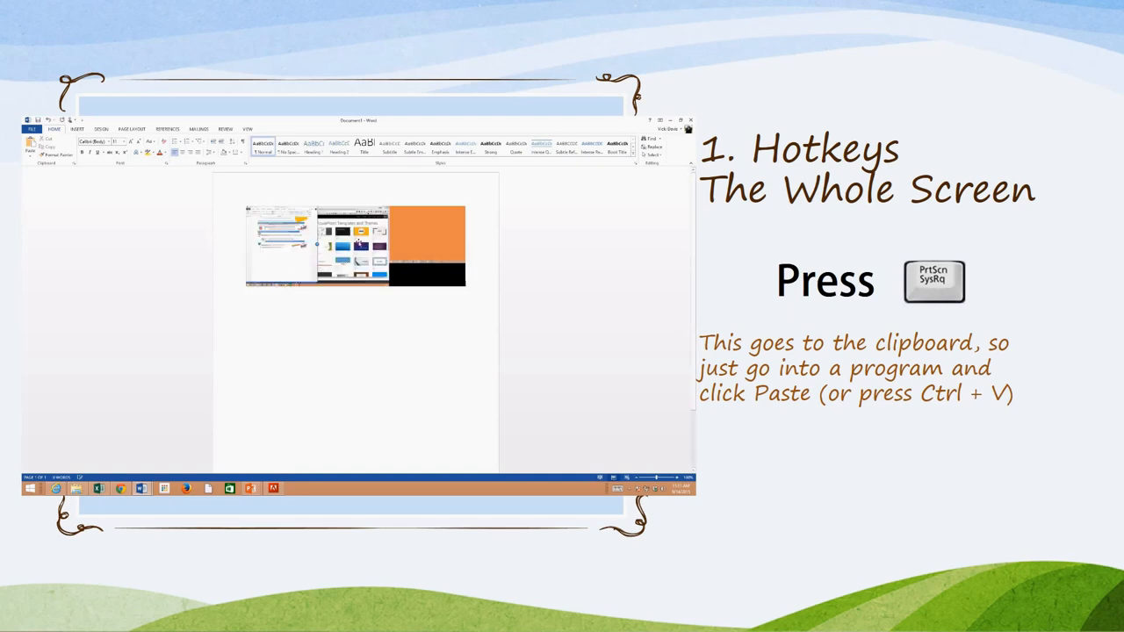
click(355, 246)
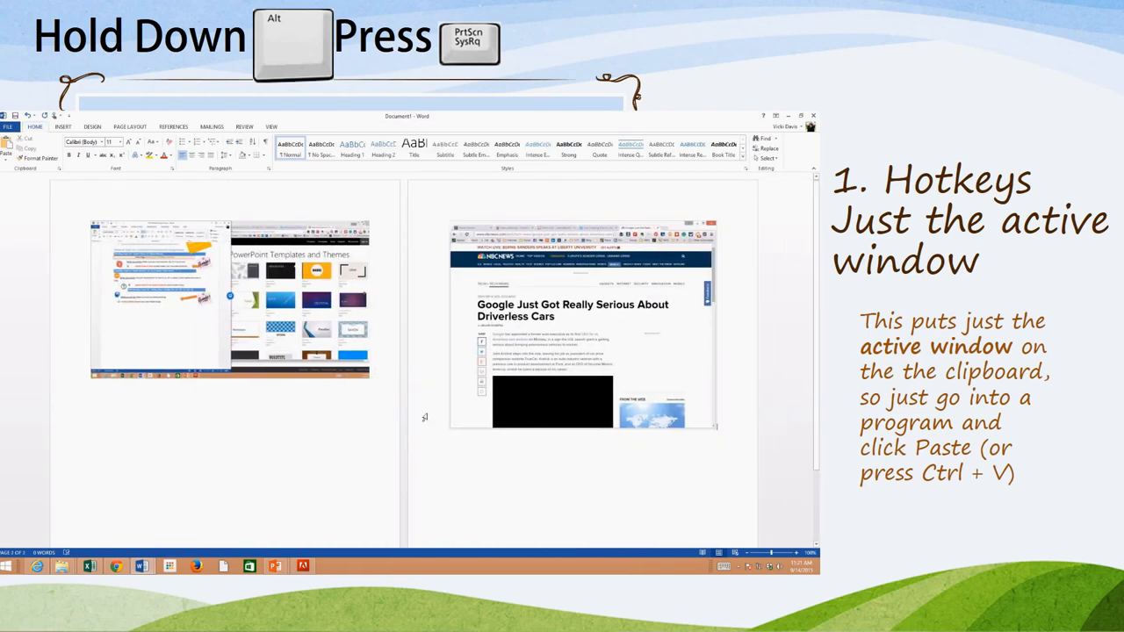
- Move on to the slide about taking screenshots from inside PowerPoint or Word
click(583, 325)
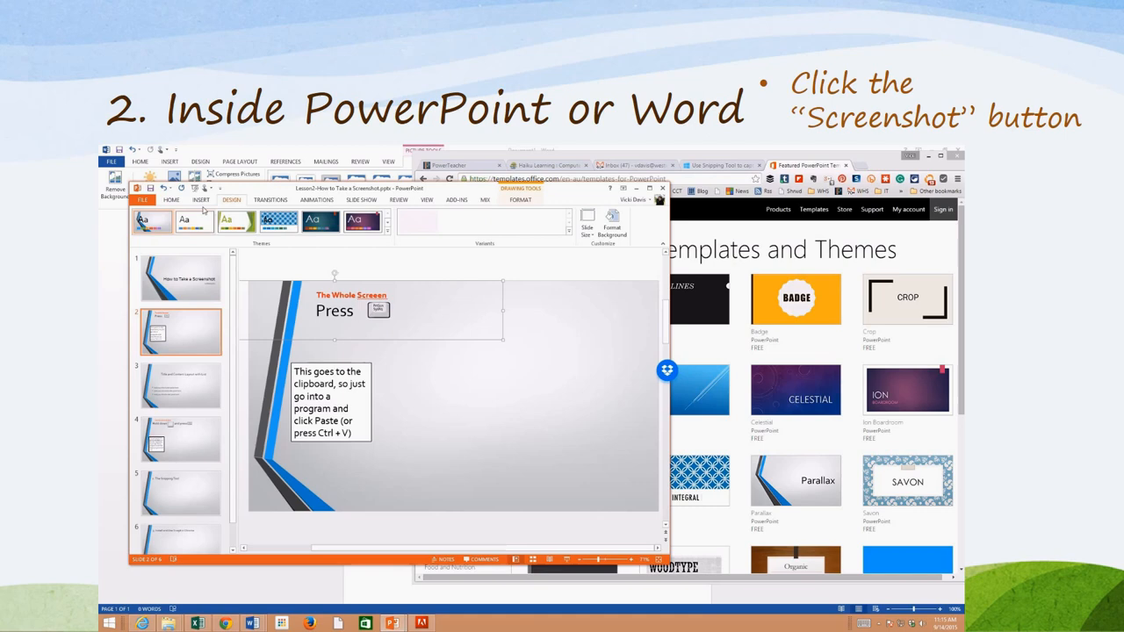
- Show the Available Windows screenshot gallery from the Insert ribbon
click(200, 200)
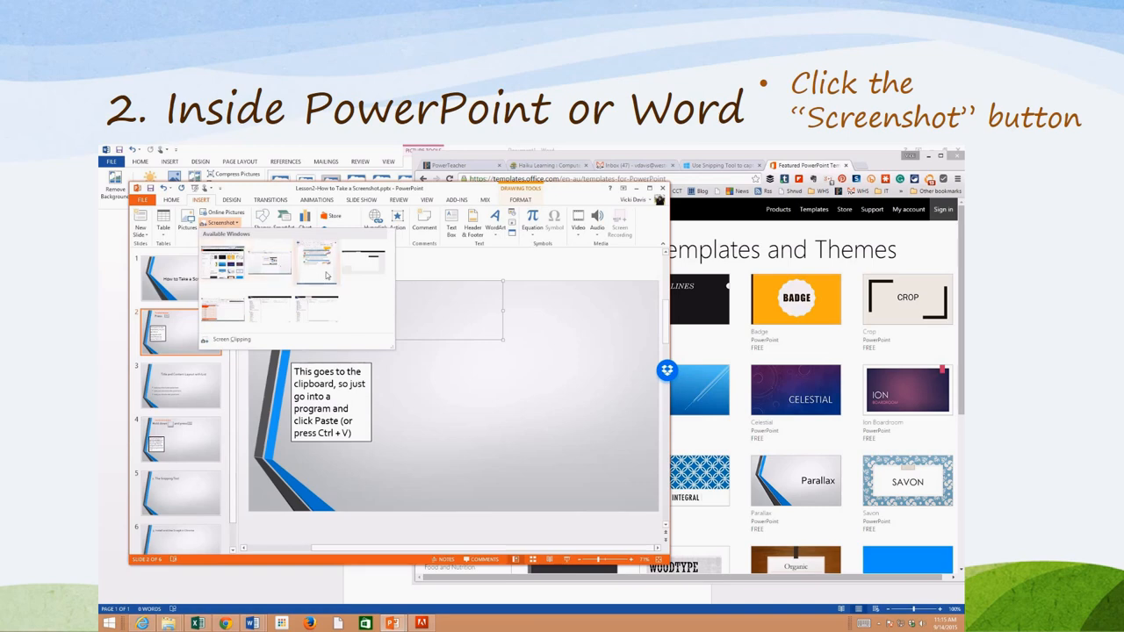
click(316, 263)
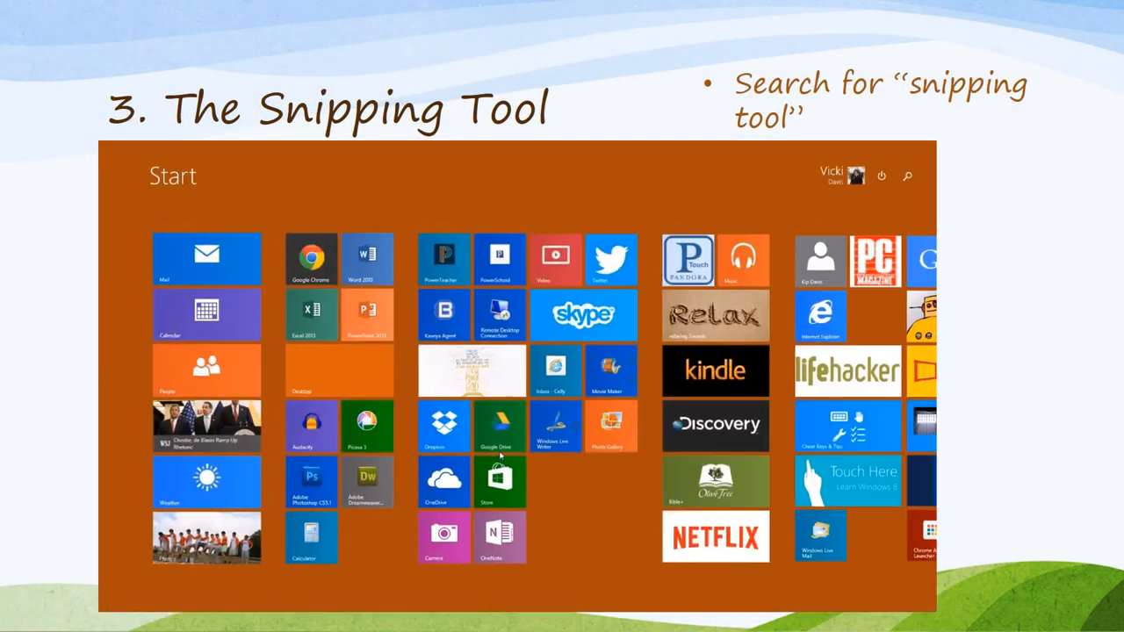
- Find Snipping Tool from Start and begin a new snip of the slide
text(snippi)
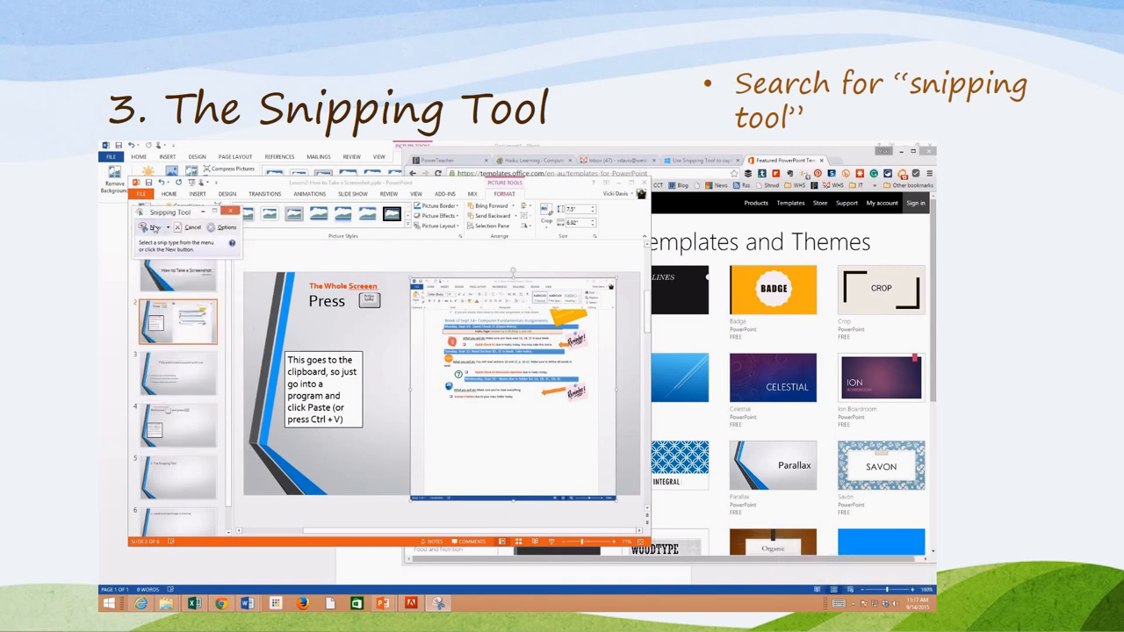
click(155, 227)
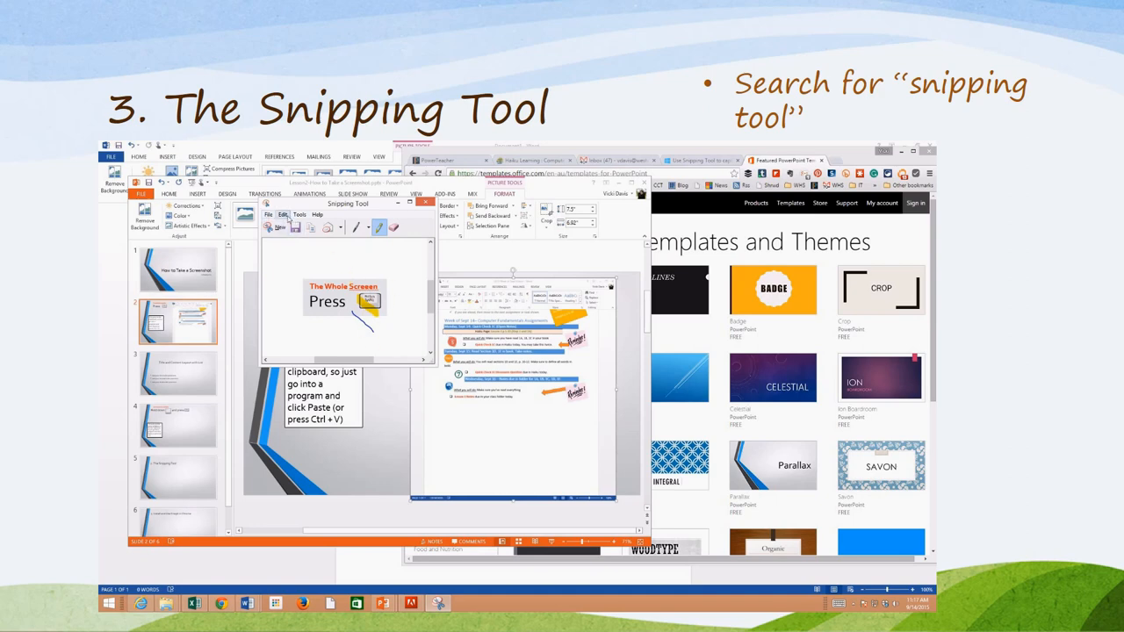
- Pick a drawing pen for the snip and bring up the File menu's saving options
click(299, 214)
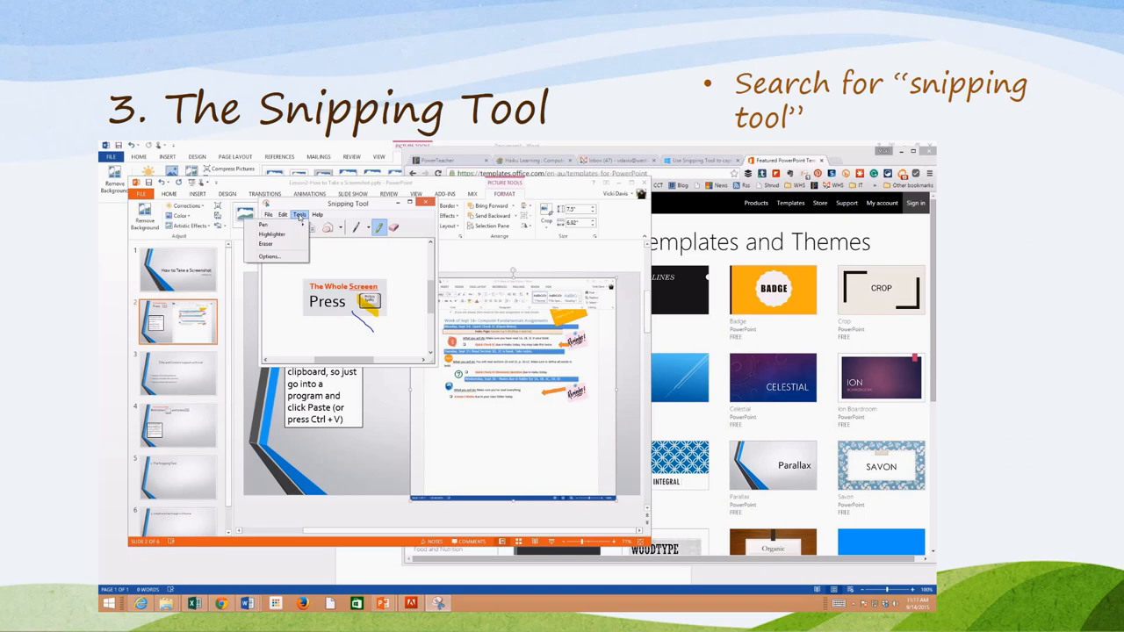
click(299, 215)
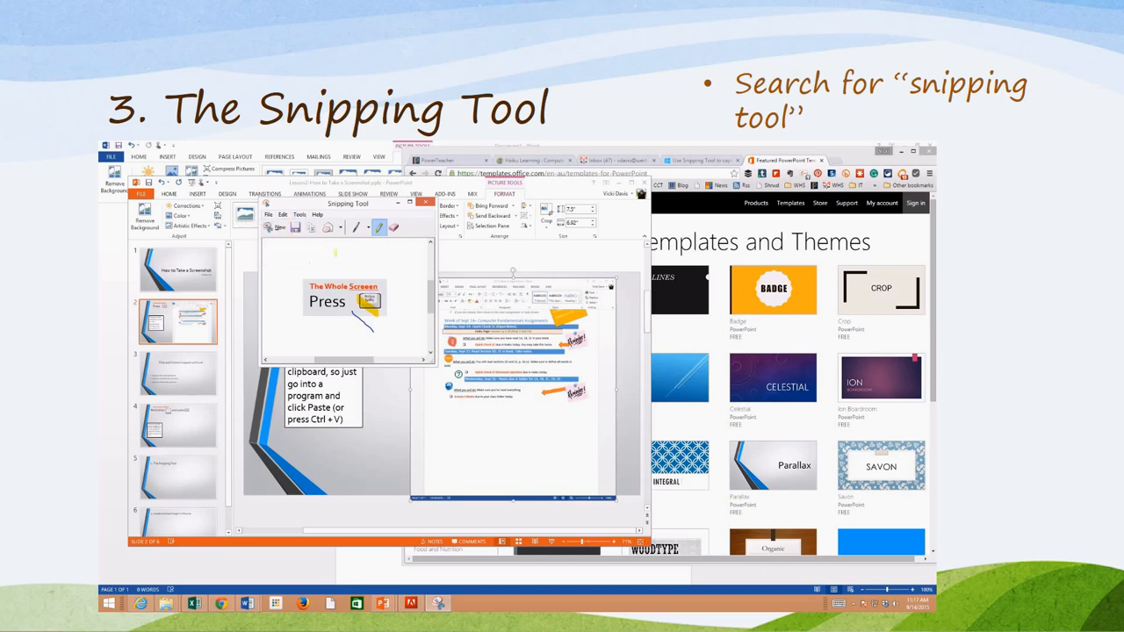
click(332, 227)
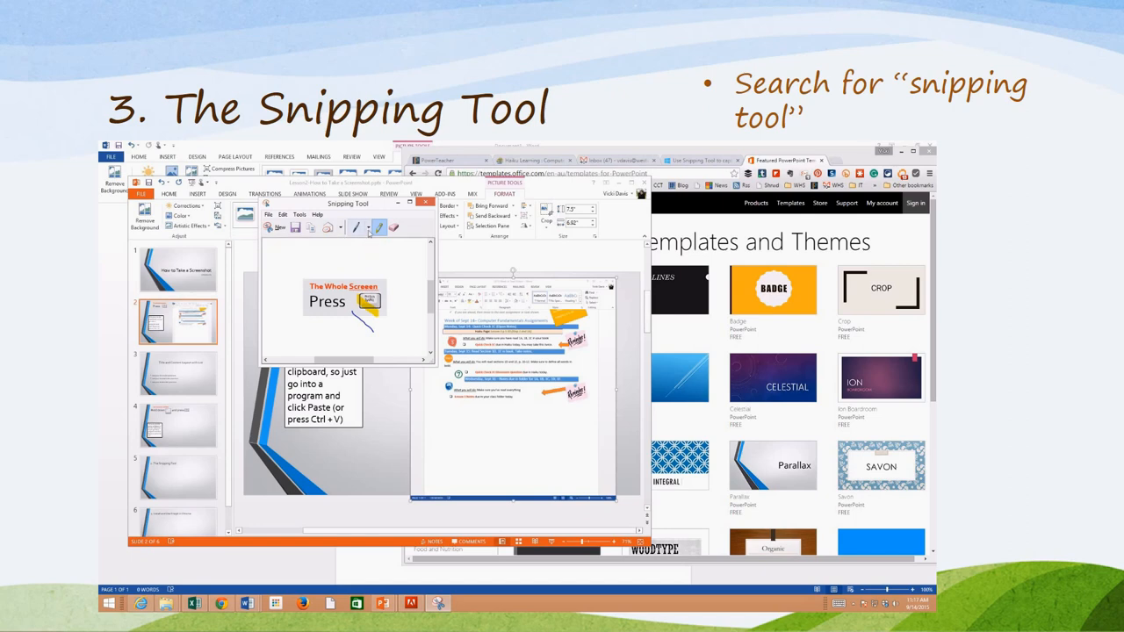
mouse_move(354, 226)
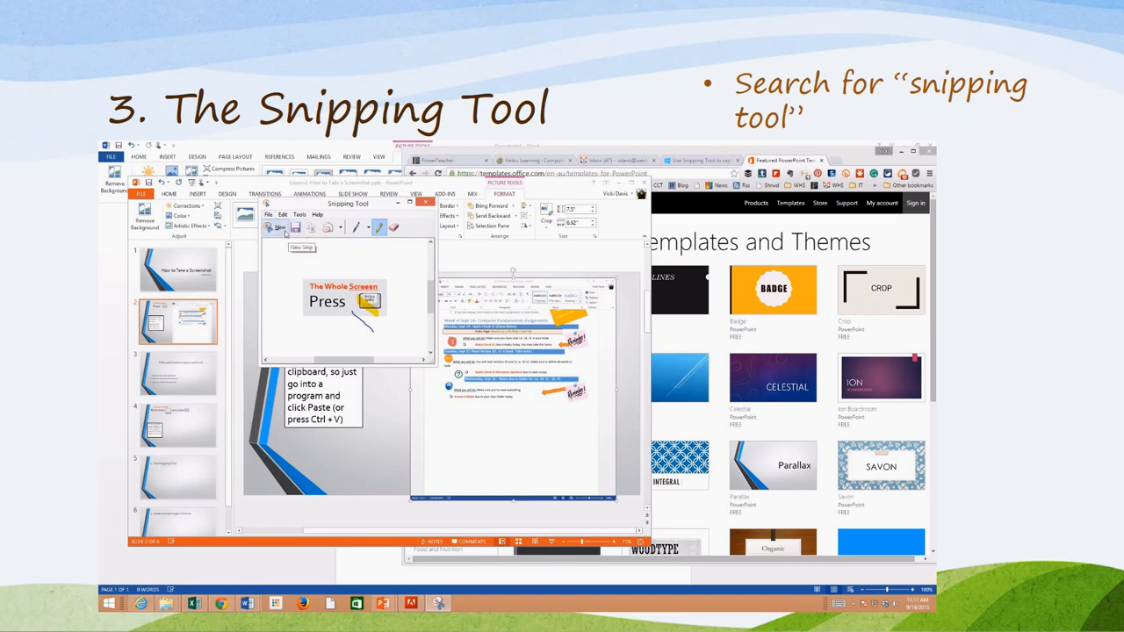
click(268, 214)
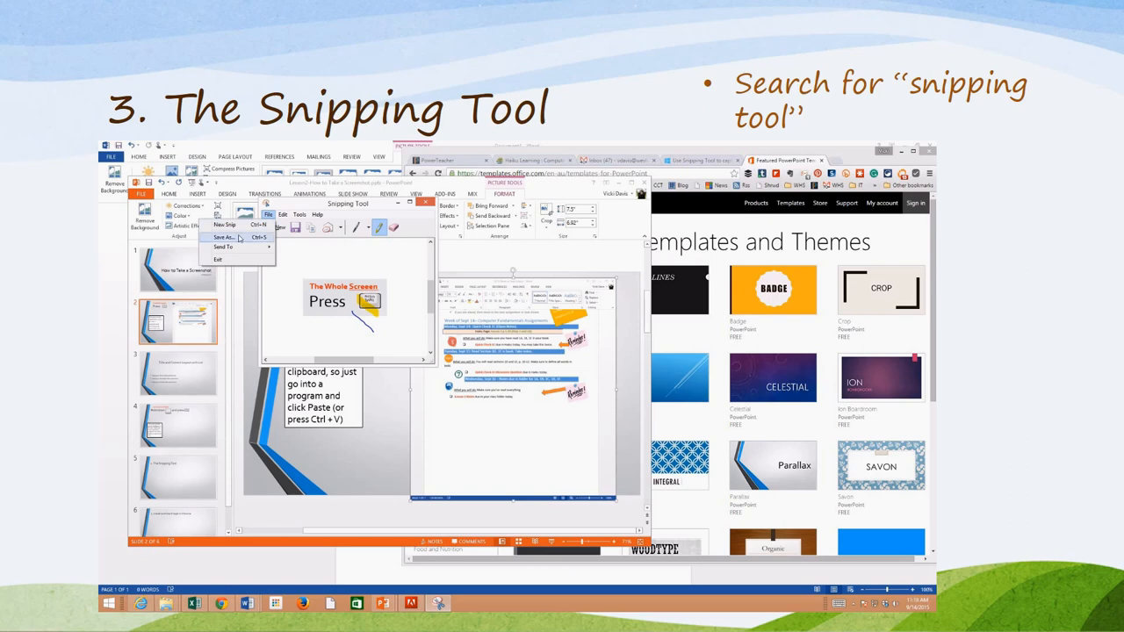
mouse_move(358, 267)
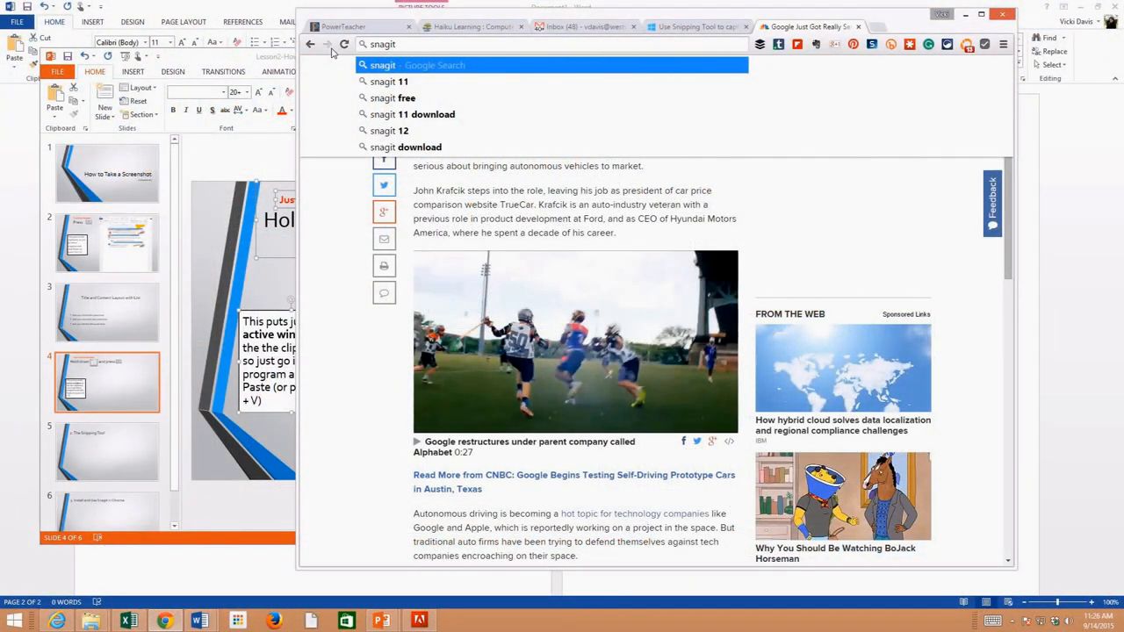
- Search for 'snagit chrome extension' and open the TechSmith Snagit Chrome Web Store listing
text(chrome)
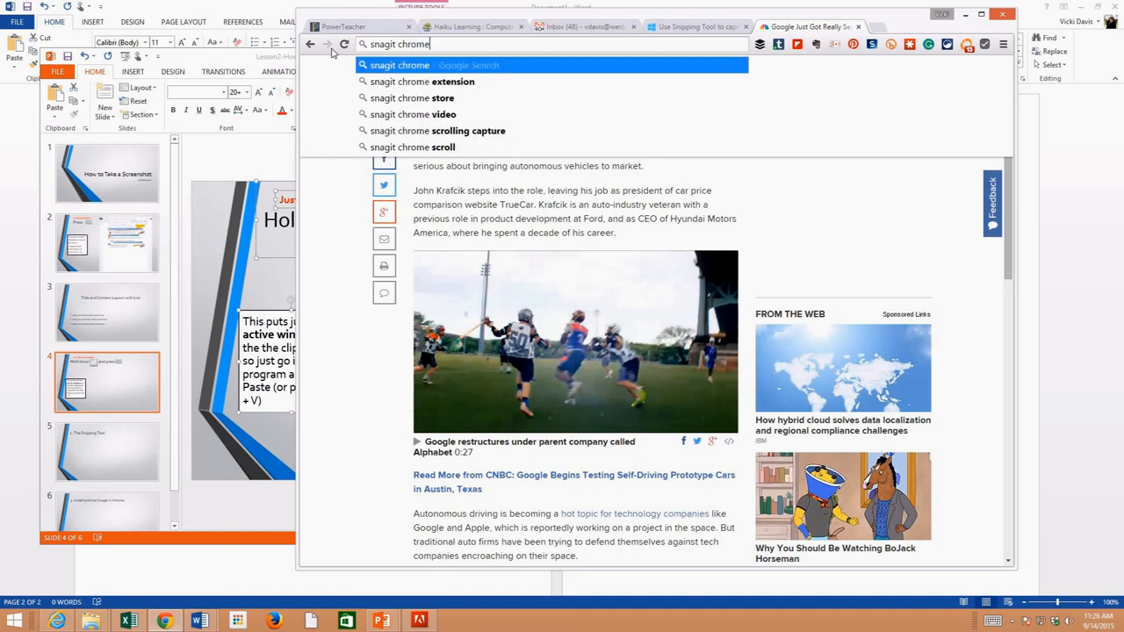
click(422, 80)
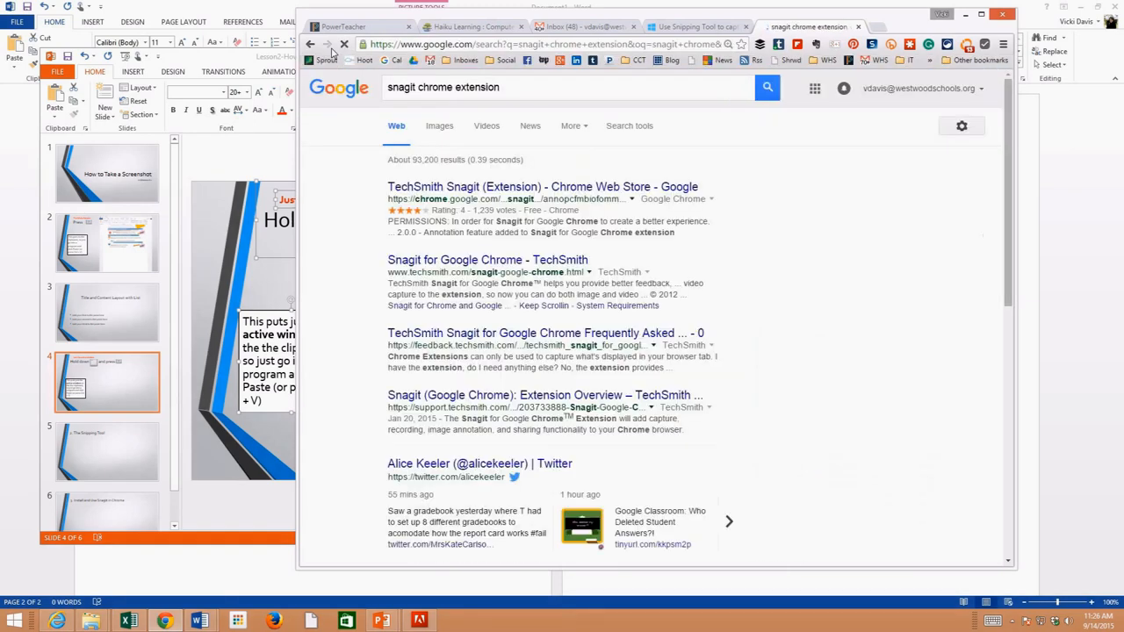
click(541, 186)
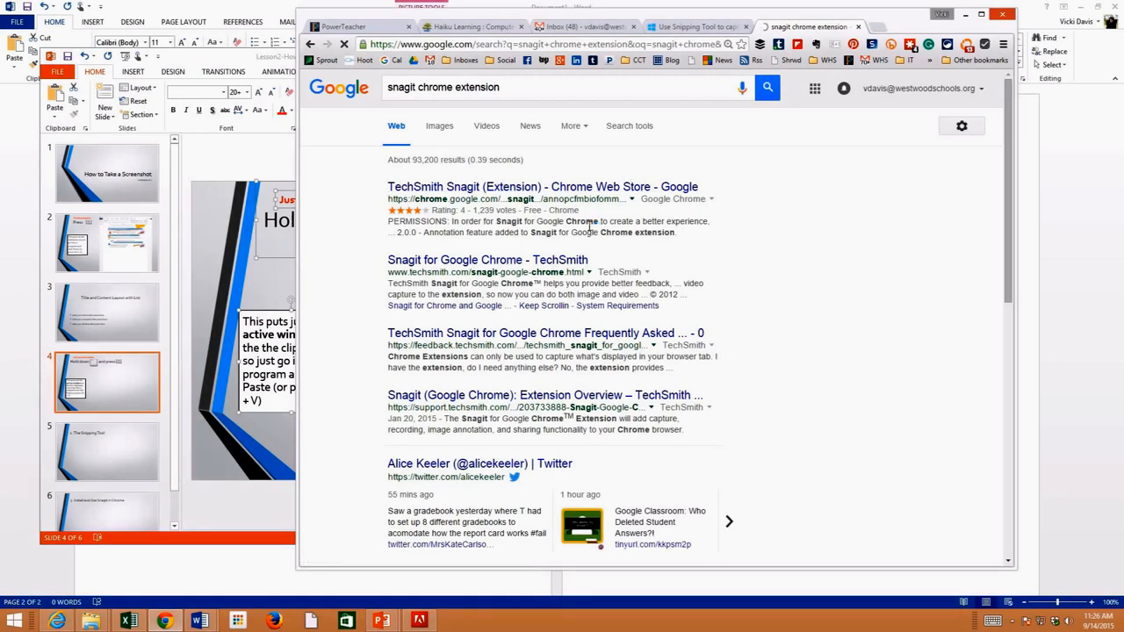
click(541, 186)
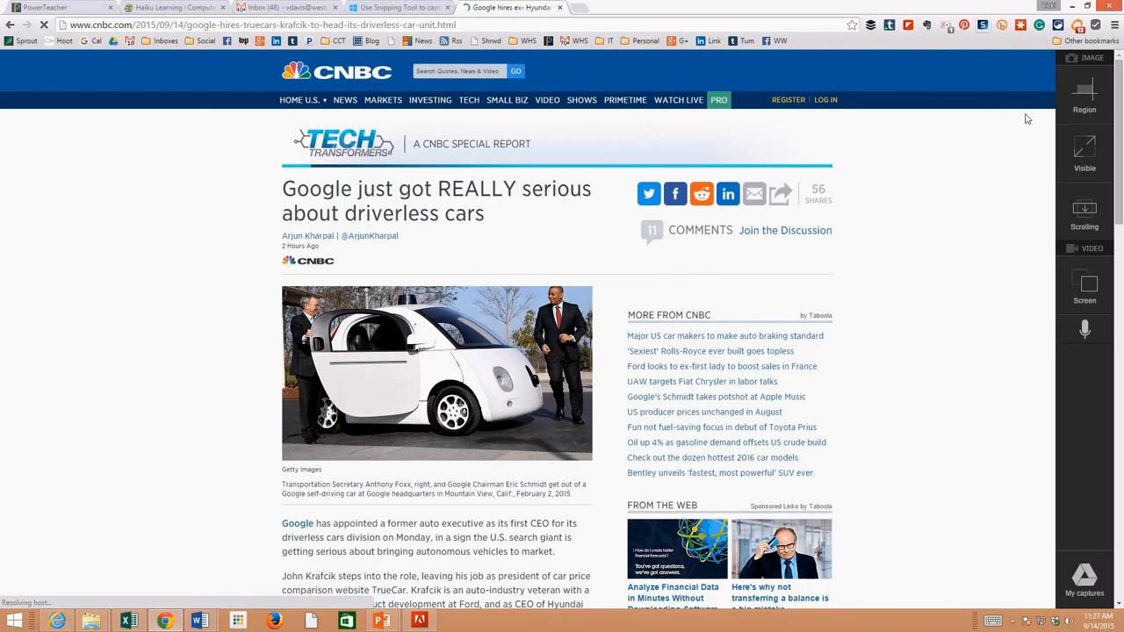
mouse_move(1085, 150)
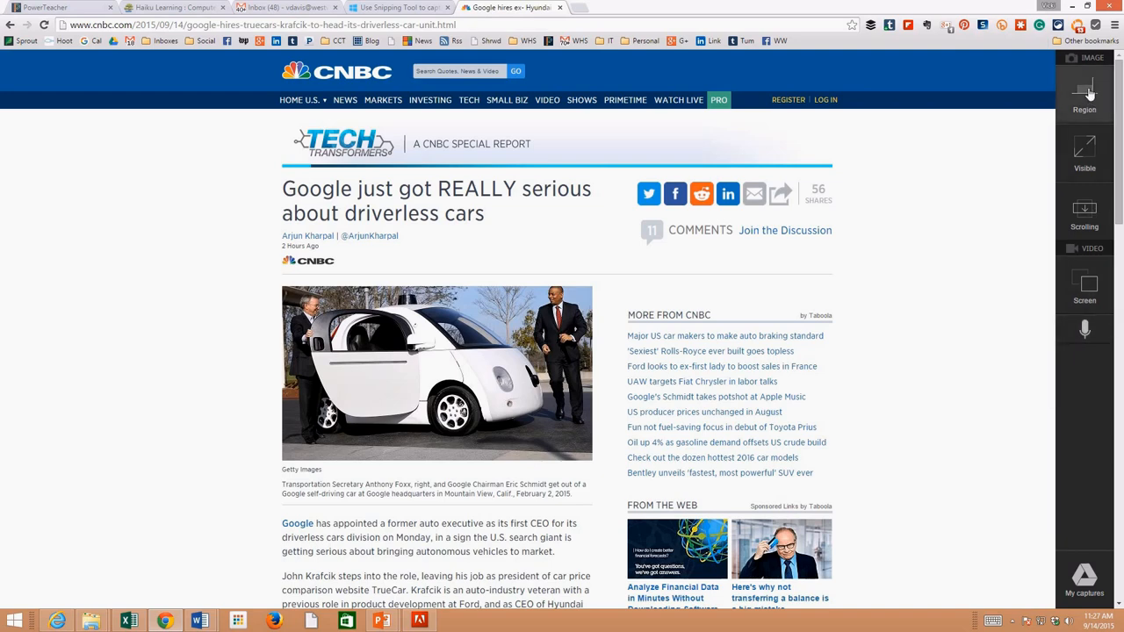
- Capture a Snagit region covering the headline, car photo and opening paragraph
click(1086, 91)
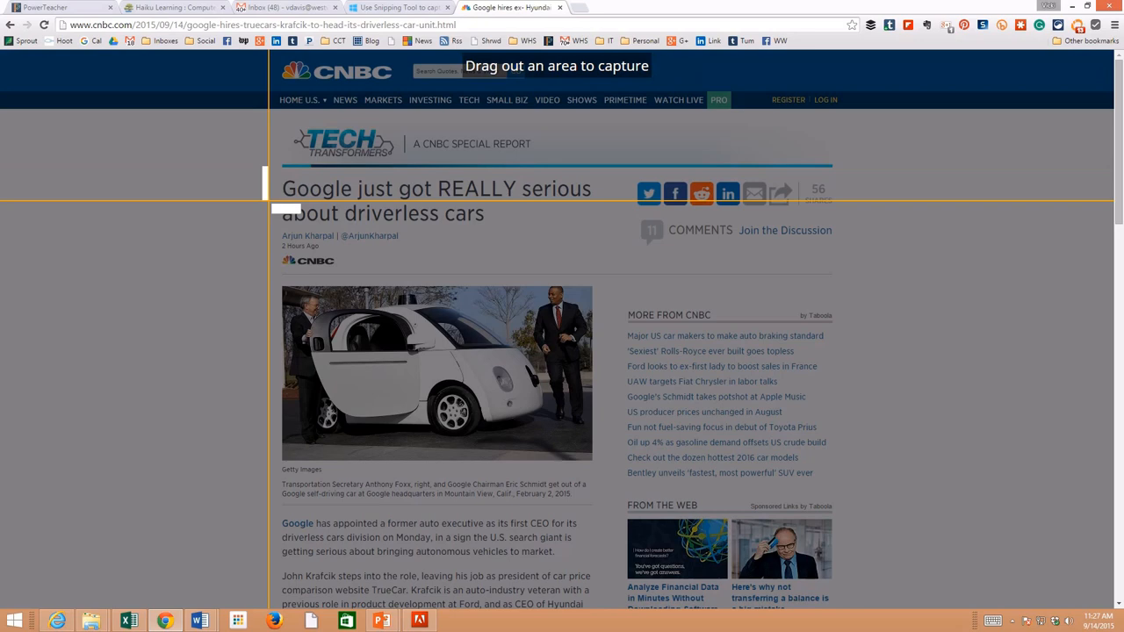
drag(281, 175, 592, 562)
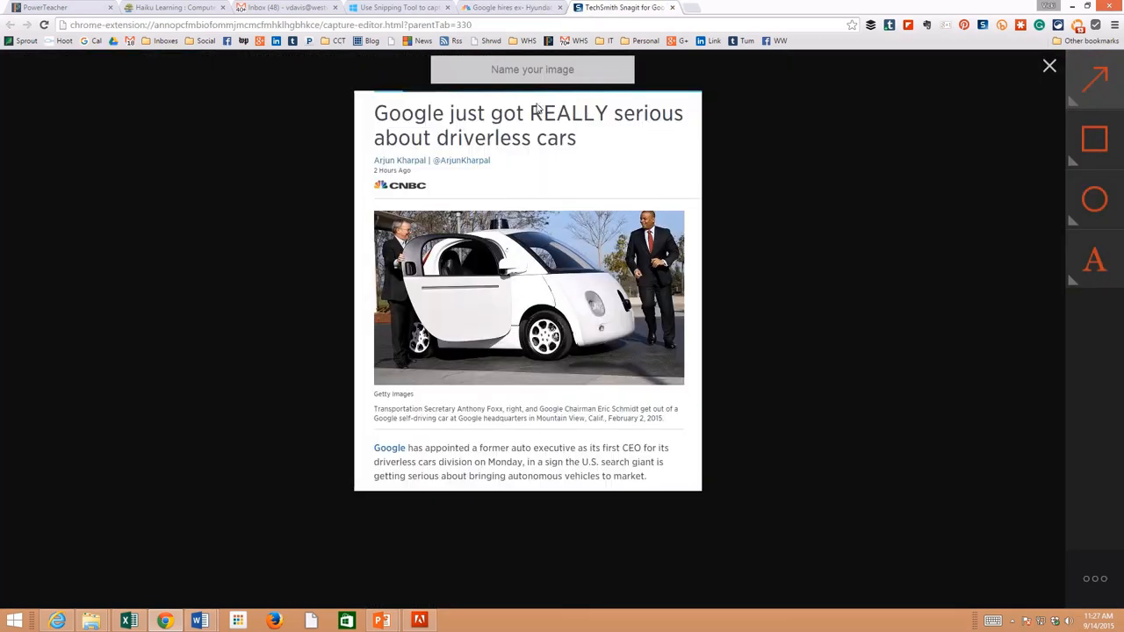
- Name the capture 'Google Image' and add a 'This is awesome' text note
text(G)
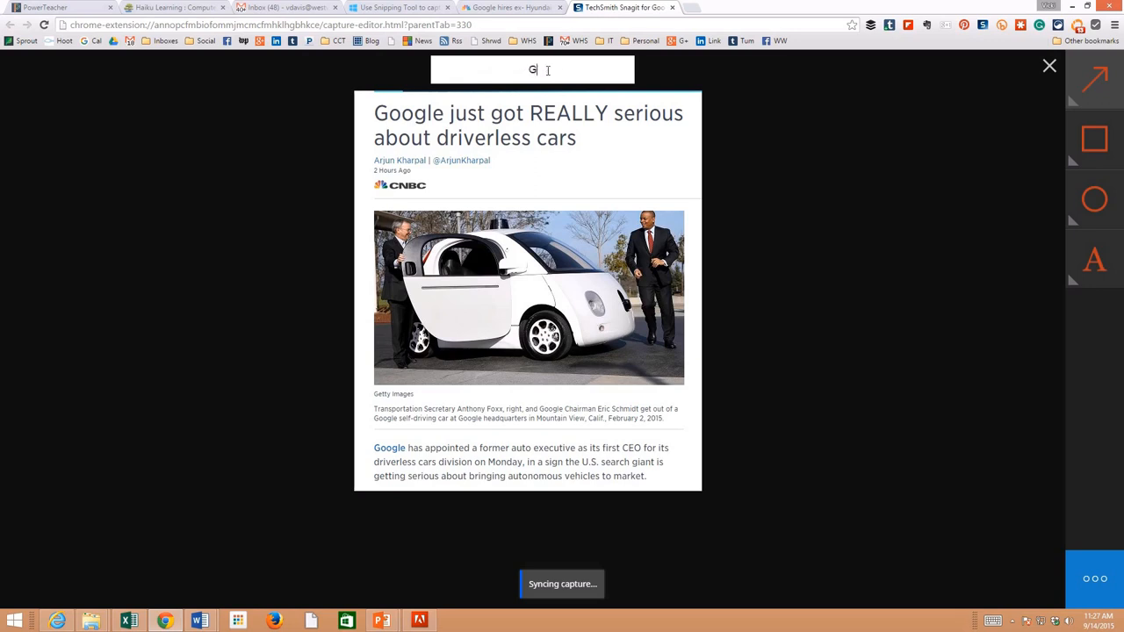
text(oogle Image)
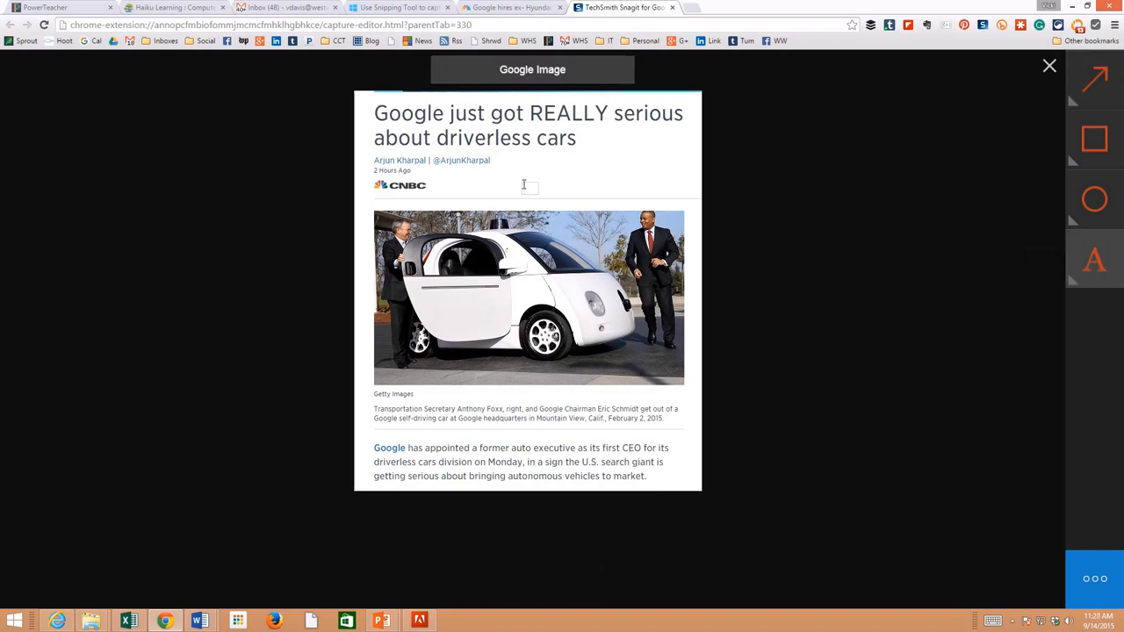
text(This is awesmoe)
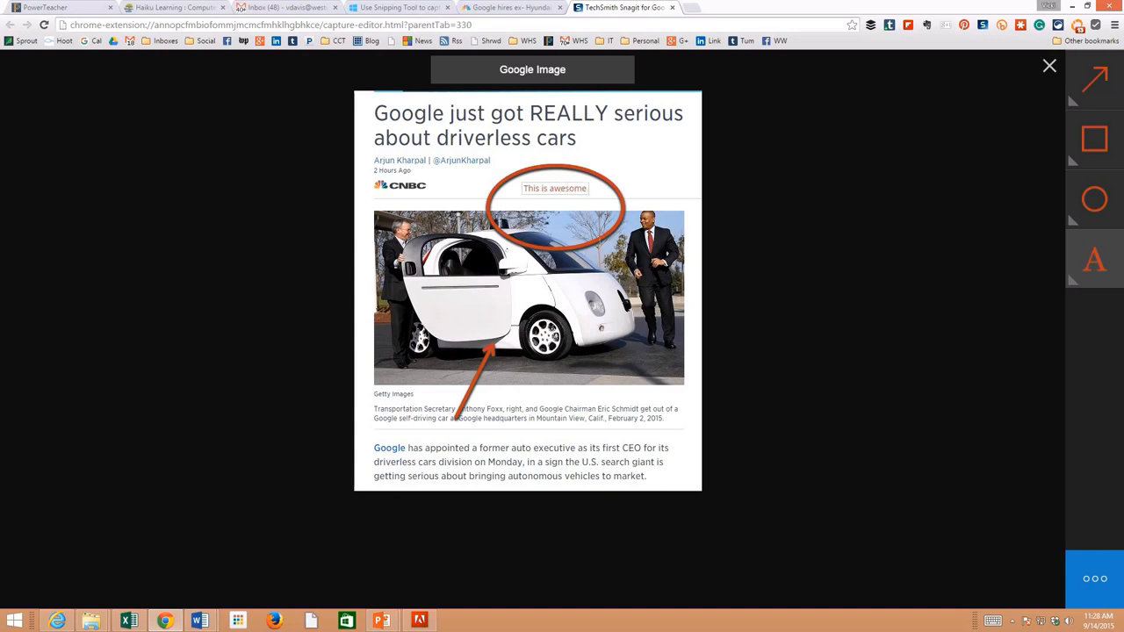
- Download the annotated capture as Google Image.png from the ••• menu
click(1096, 578)
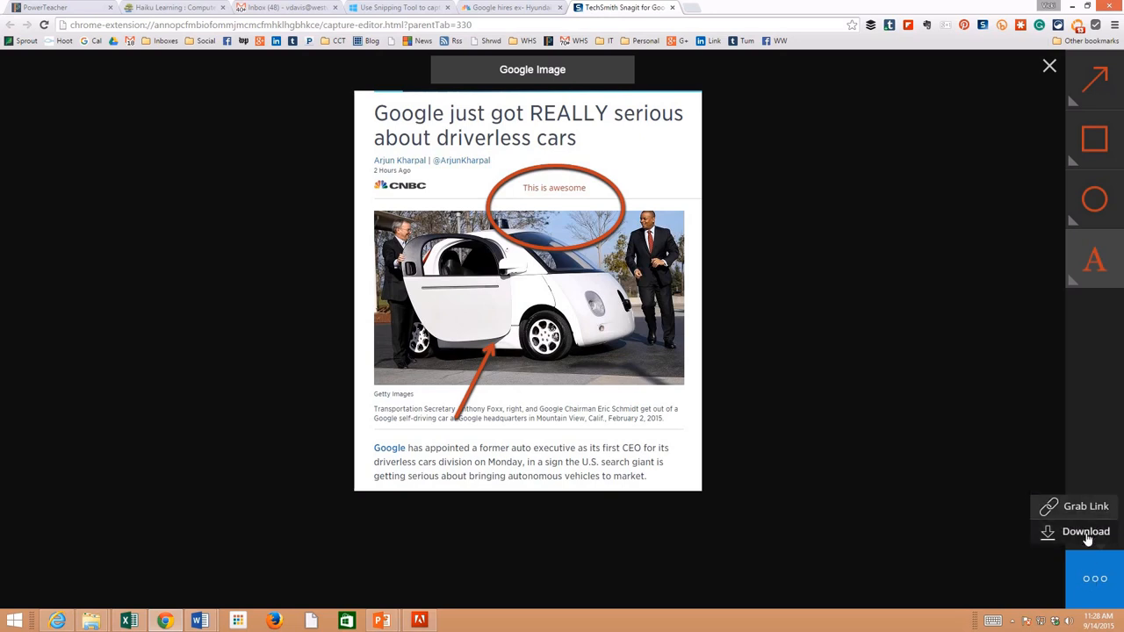
click(1085, 530)
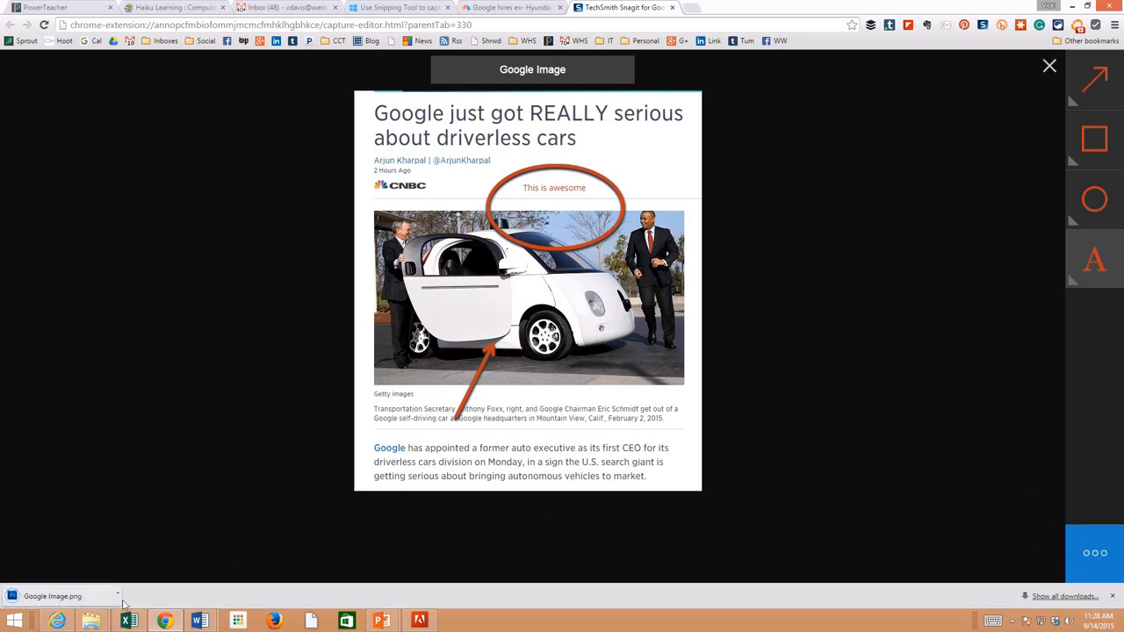
mouse_move(52, 595)
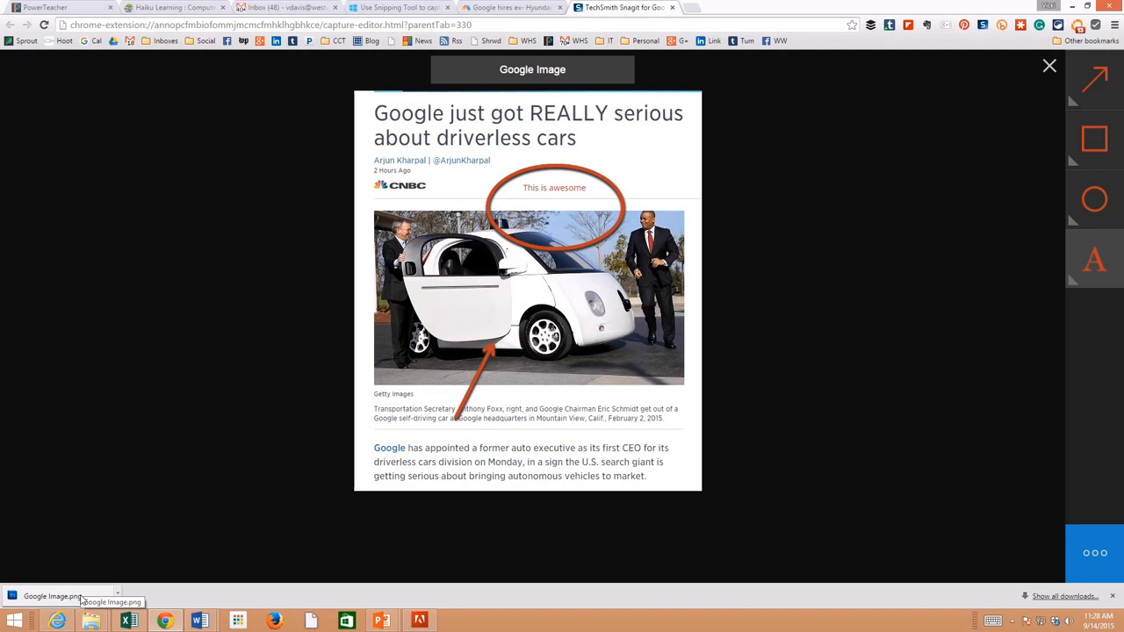